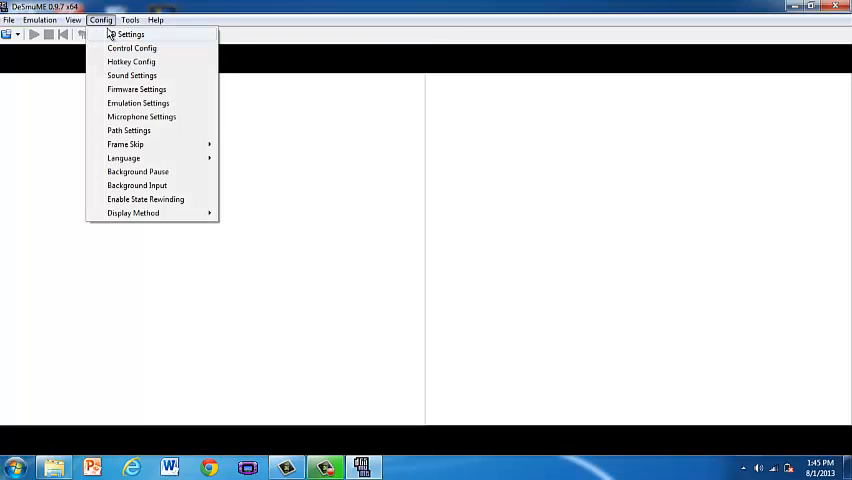
# Step: Set Sound Settings to no sound core and no audio interpolation for speed
pyautogui.click(128, 32)
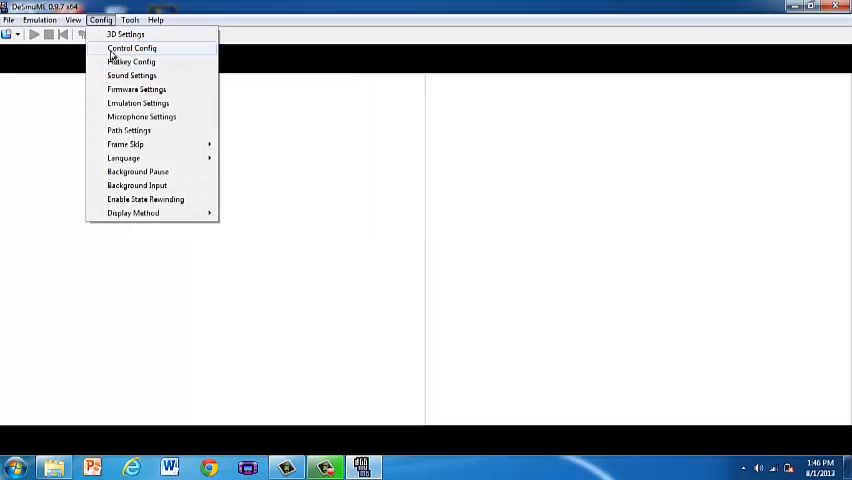
pyautogui.click(132, 76)
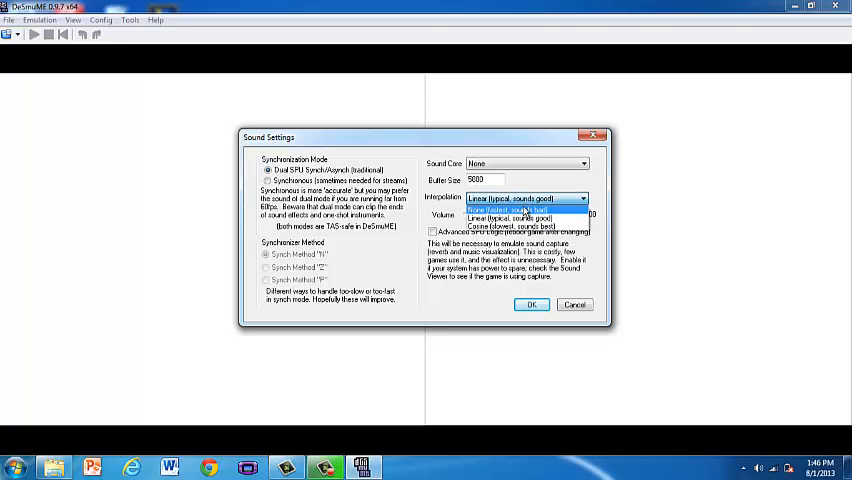
pyautogui.click(508, 198)
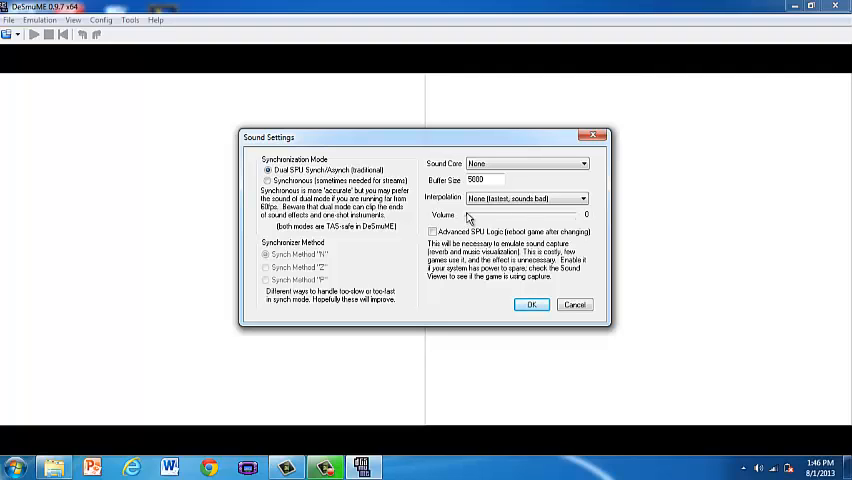
pyautogui.moveTo(506, 300)
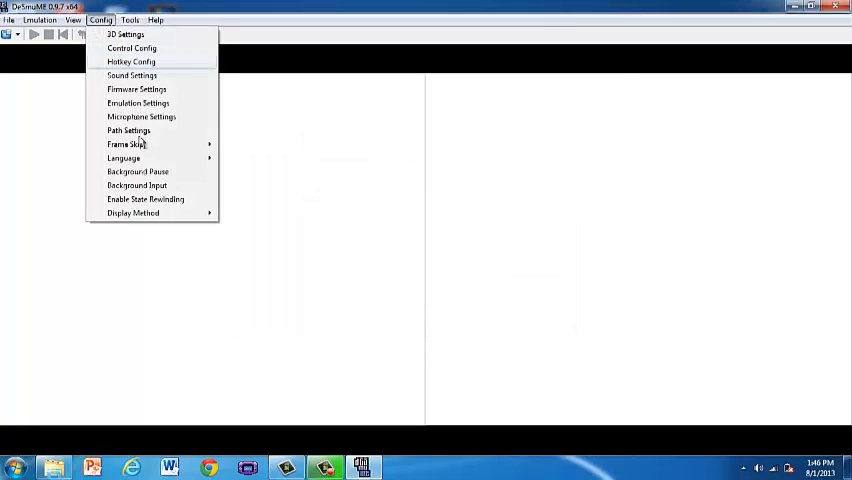
# Step: Disable Enable Advanced Bus-Level Timing in Emulation Settings and apply it
pyautogui.click(138, 104)
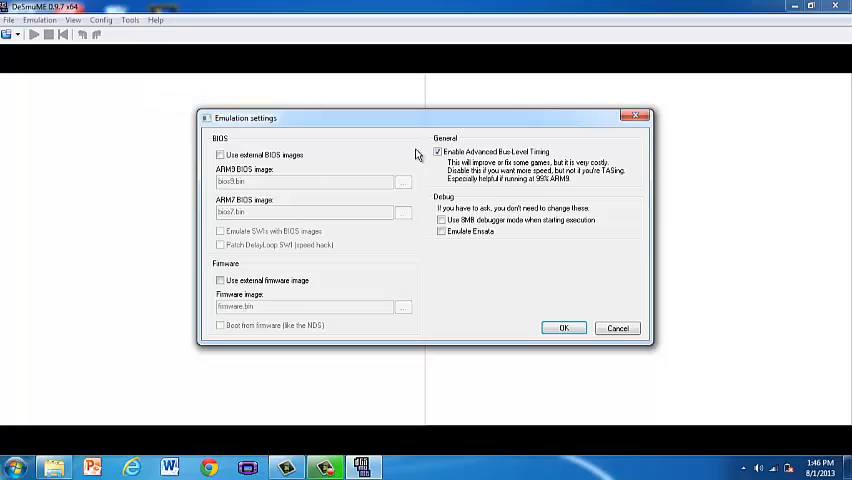
pyautogui.click(438, 152)
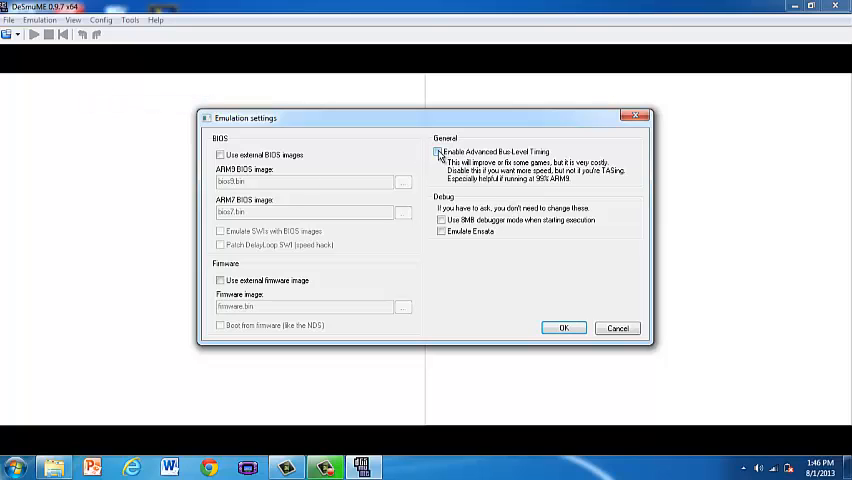
pyautogui.click(438, 152)
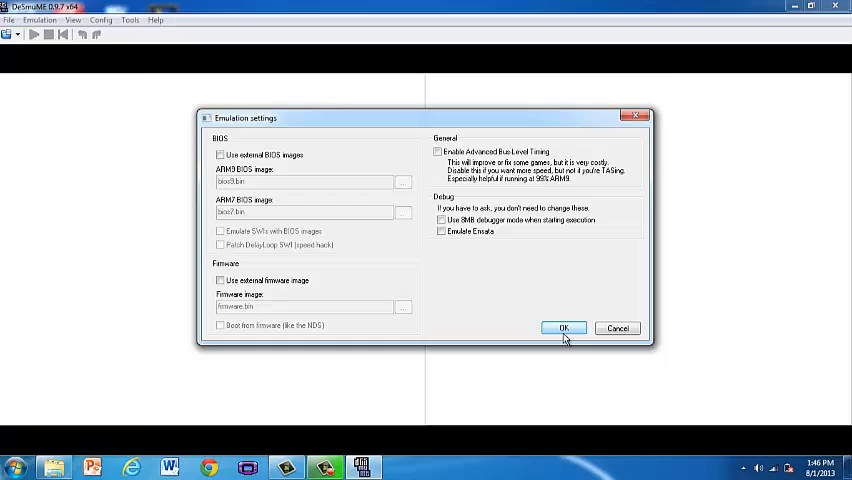
pyautogui.click(128, 20)
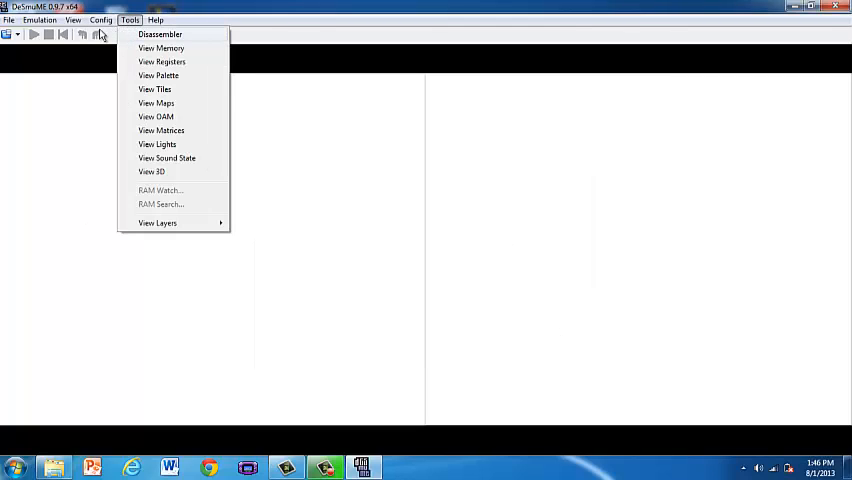
# Step: Choose Frame Skip 1 from the Config menu instead of never skipping
pyautogui.click(100, 20)
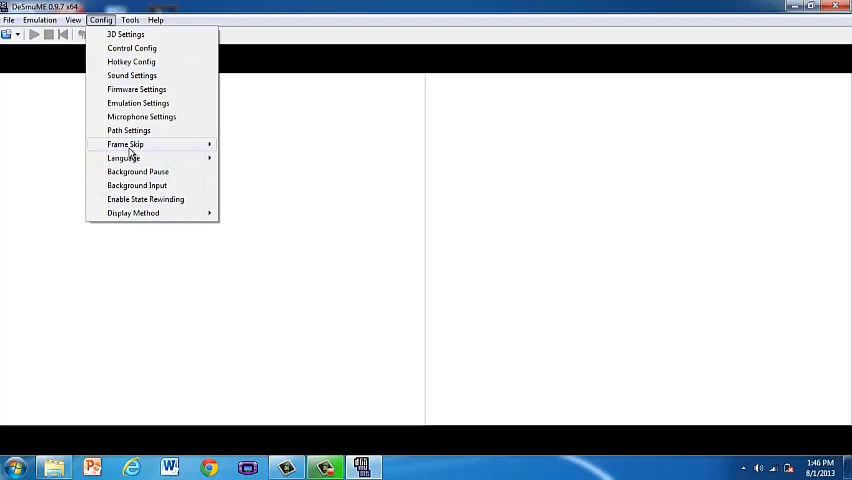
pyautogui.moveTo(124, 144)
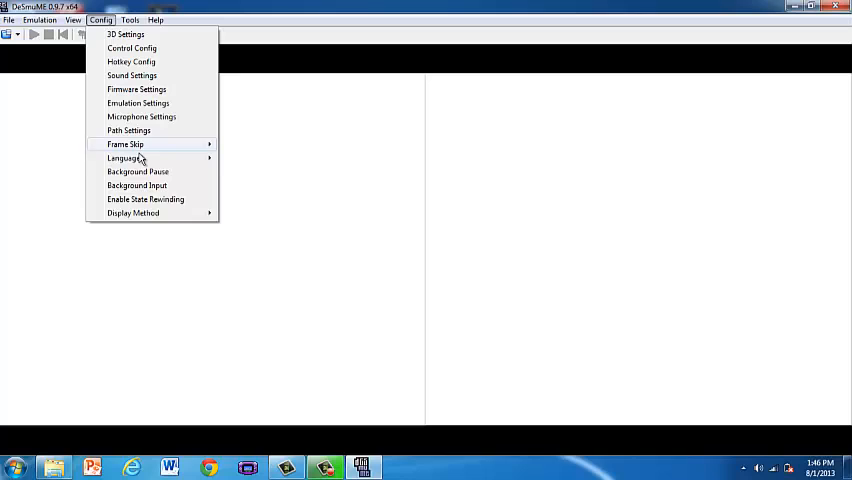
pyautogui.moveTo(124, 144)
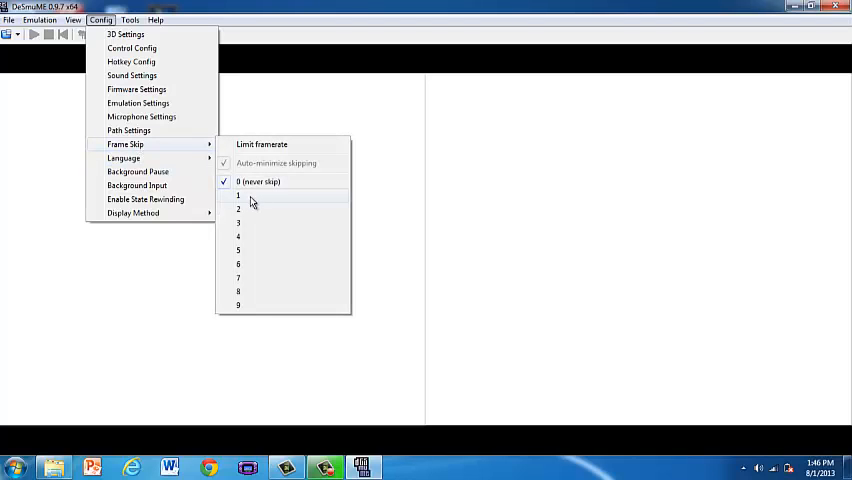
pyautogui.moveTo(256, 200)
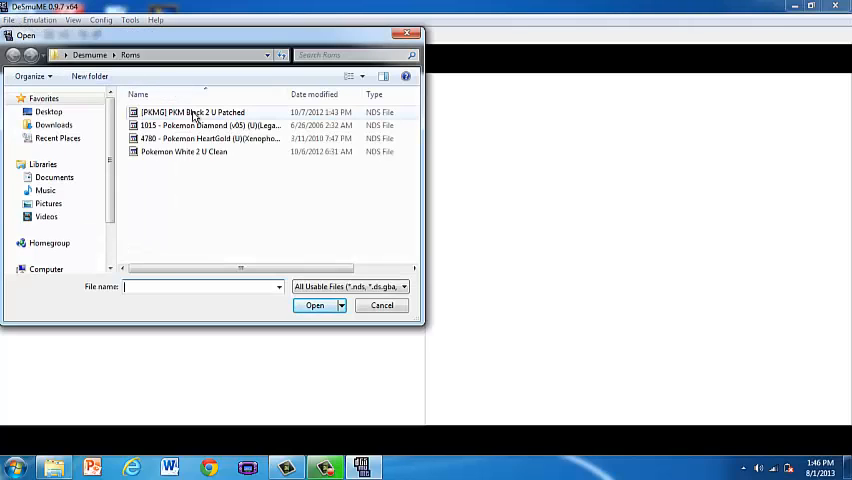
# Step: Load the Pokemon HeartGold ROM file from the Roms folder
pyautogui.click(210, 138)
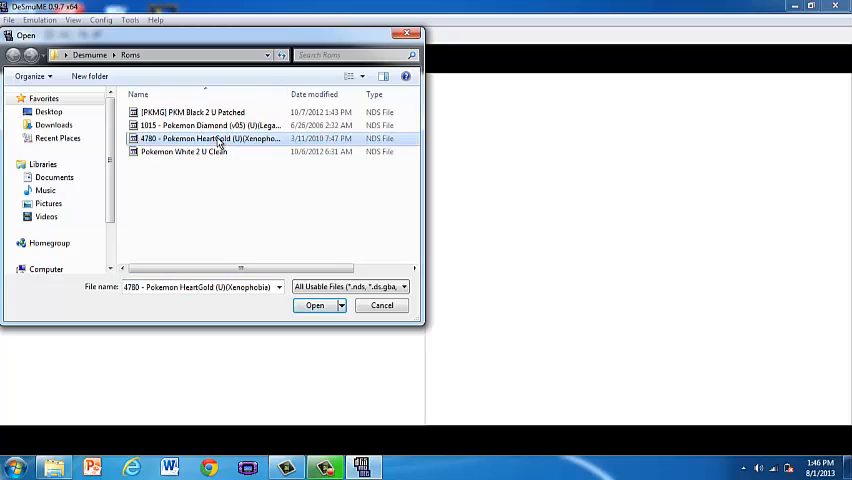
pyautogui.click(314, 304)
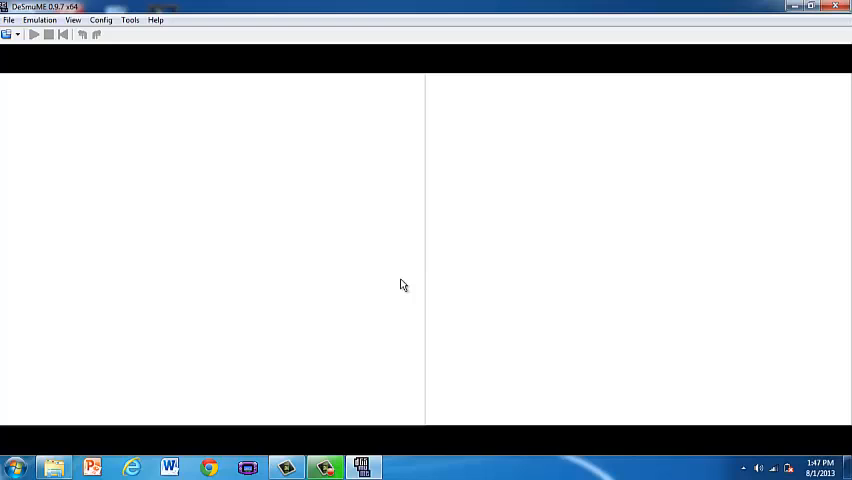
# Step: Run HeartGold and advance its intro to the Control Info / Adventure Info screen
pyautogui.click(32, 34)
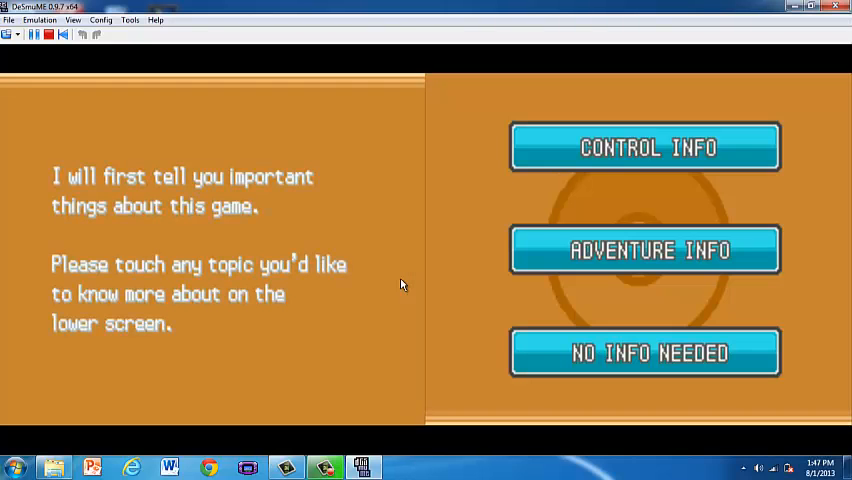
pyautogui.moveTo(490, 234)
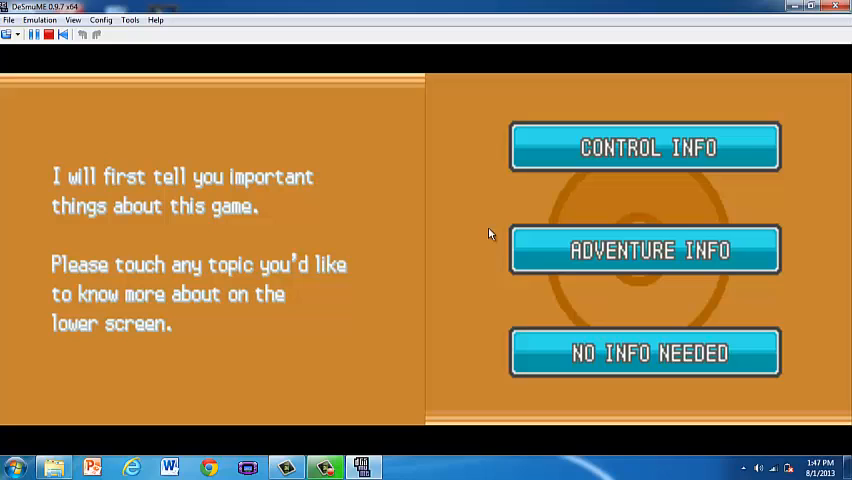